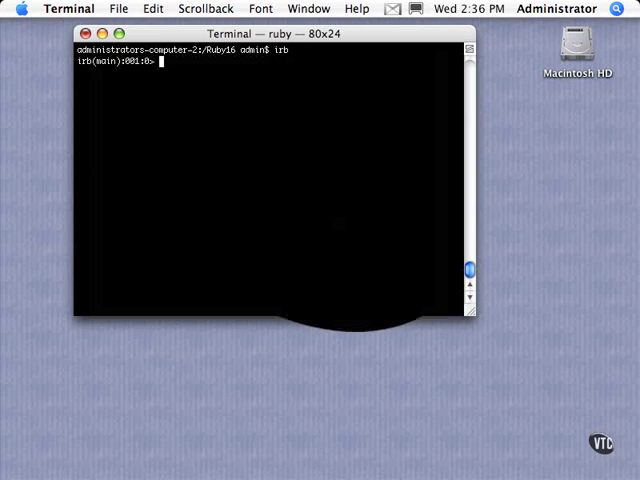
Assign the integer array [3, 2, 3, 4] to arr at the irb prompt.
type("arr =")
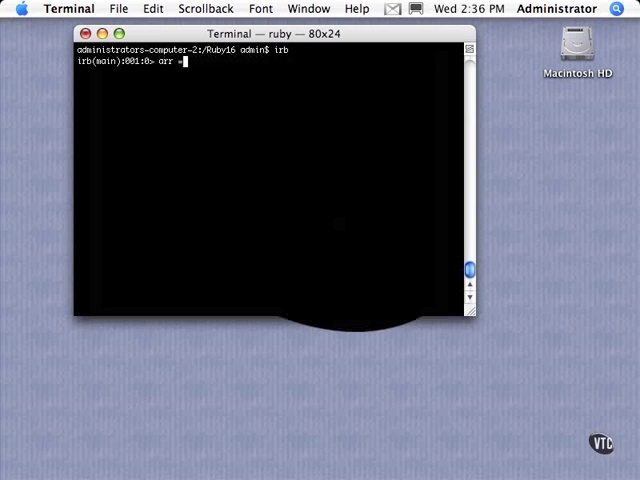
type("=")
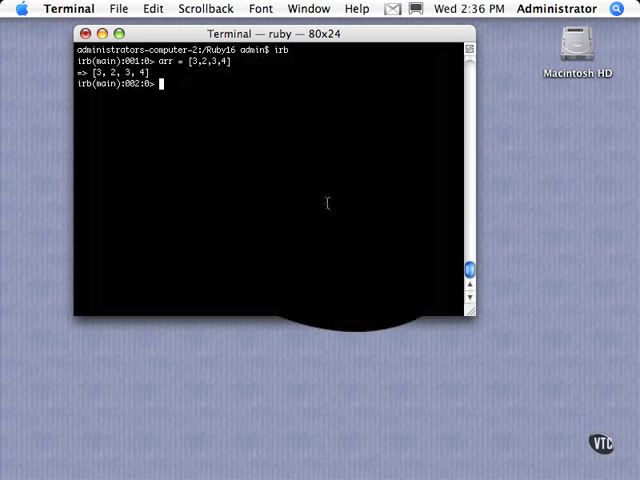
double_click(207, 63)
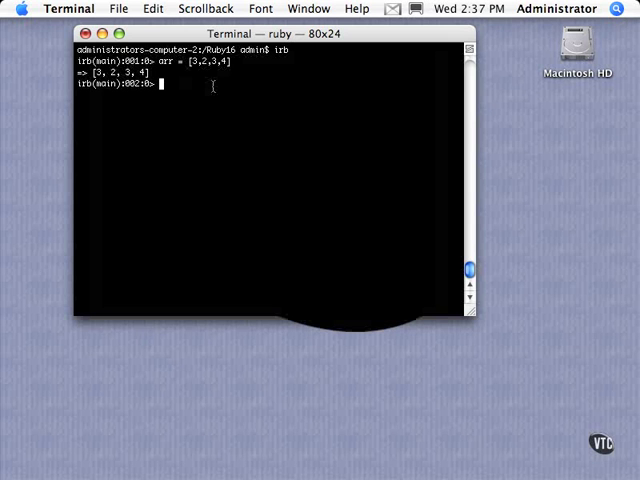
mouse_move(267, 62)
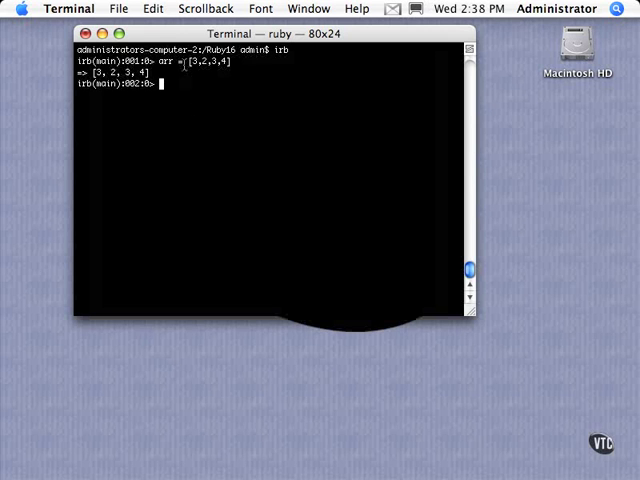
mouse_move(172, 91)
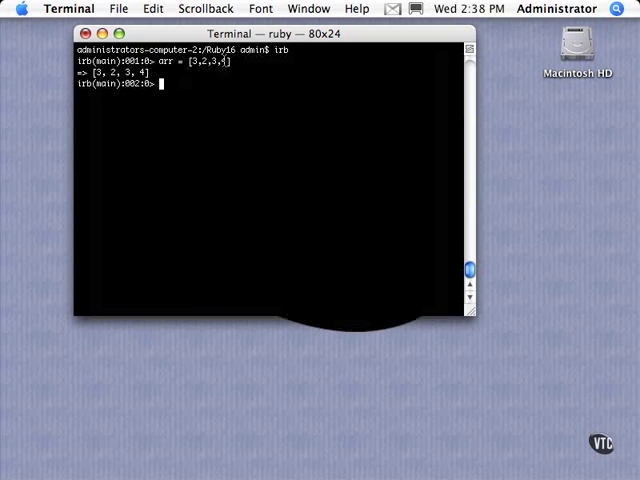
Check arr.class, then print arr's sorted method list with y arr.methods.sort, retrying after a typo.
type("arr.class")
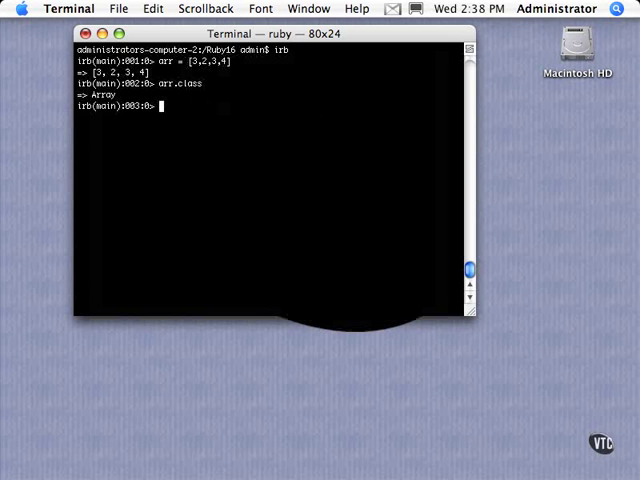
type("y arr.")
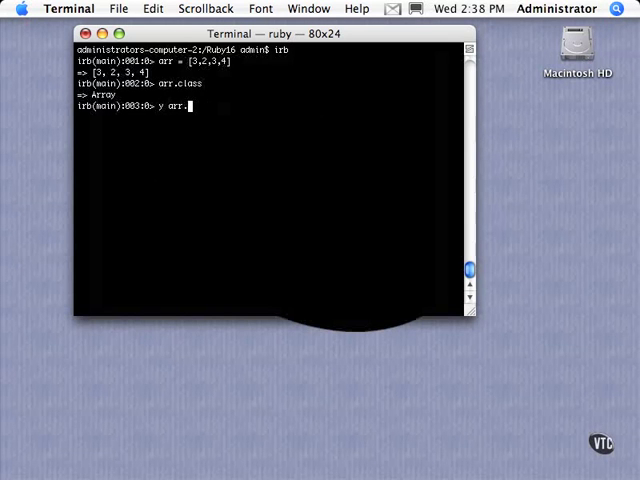
type("method")
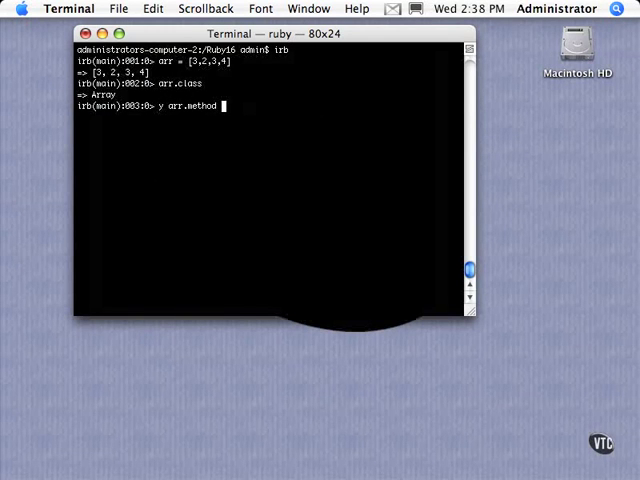
type("sr")
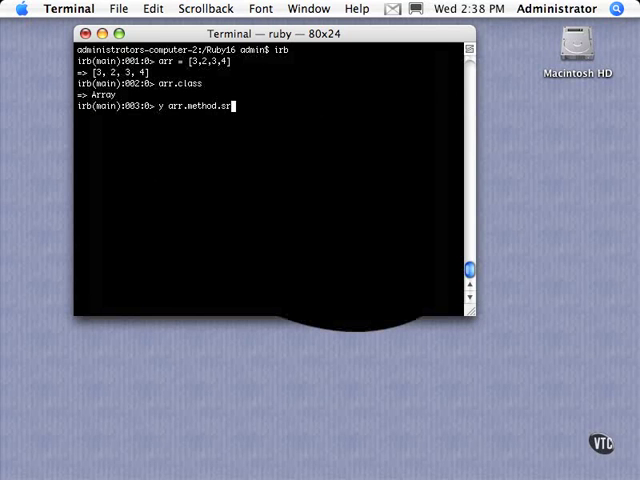
key("Return")
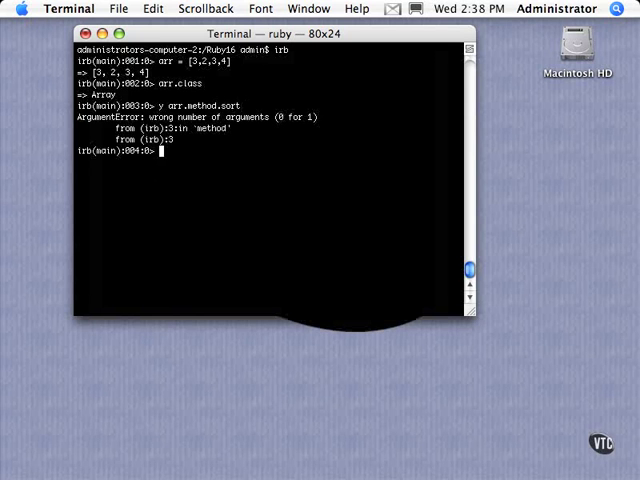
type("y arr.method.sort")
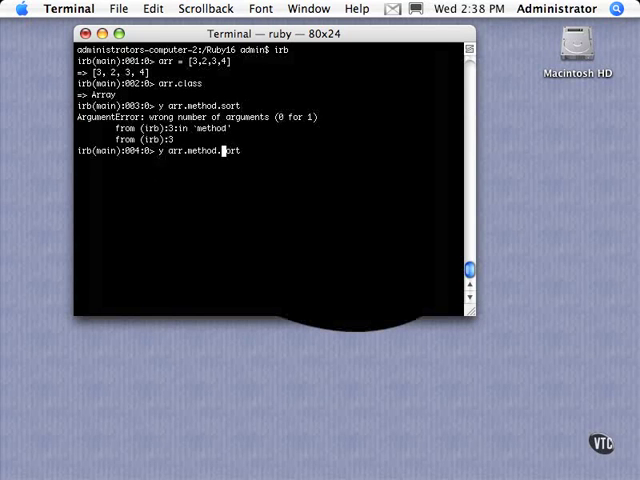
key("Return")
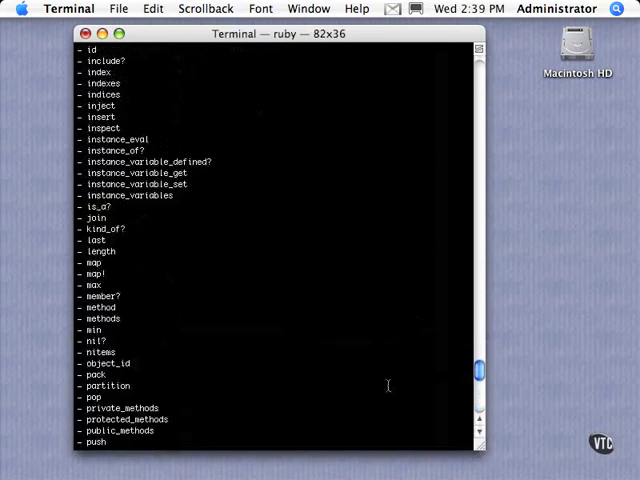
scroll("up", 3)
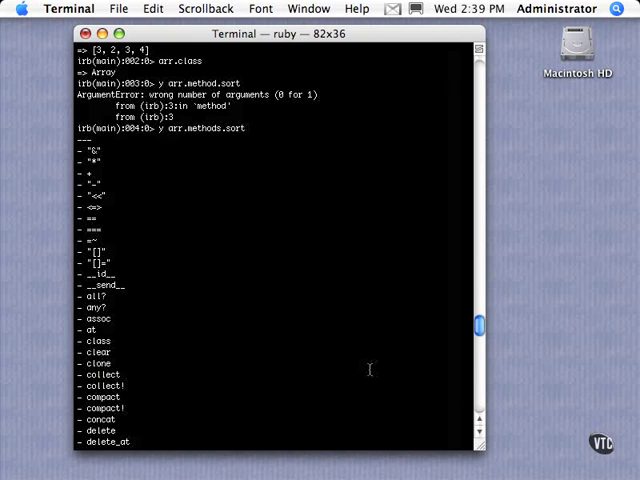
scroll("down", 3)
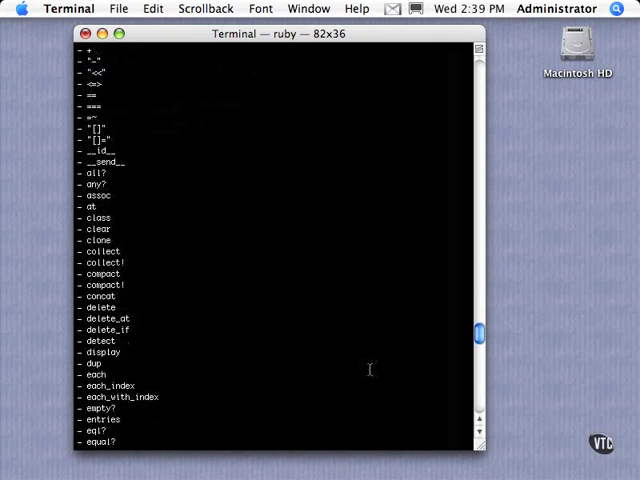
scroll("down", 3)
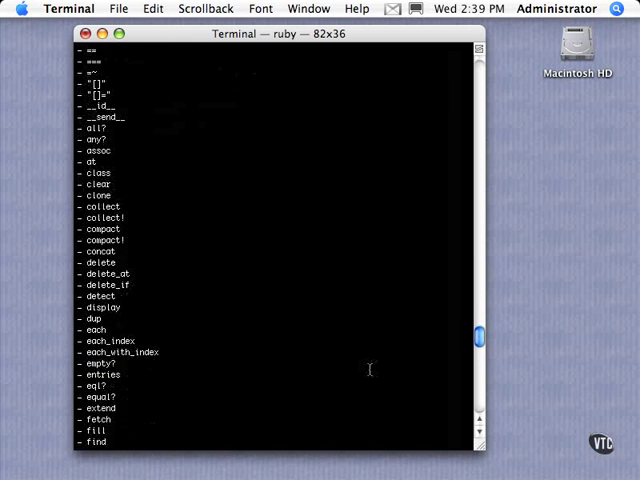
scroll("down", 3)
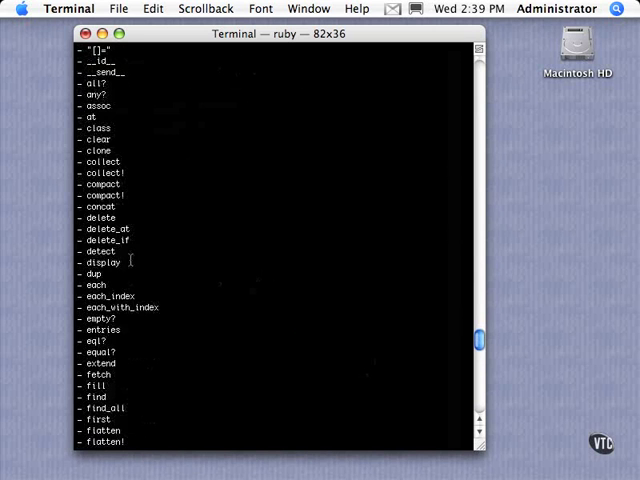
scroll("down", 3)
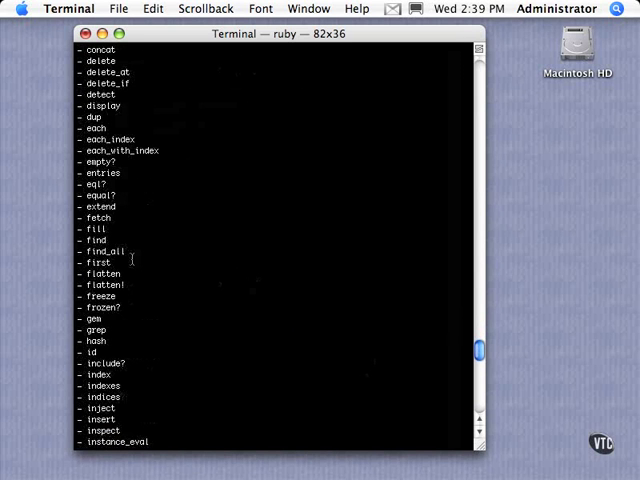
scroll("down", 3)
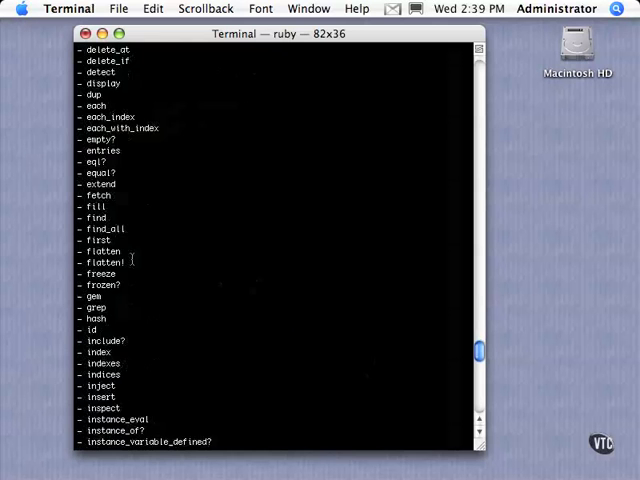
scroll("down", 3)
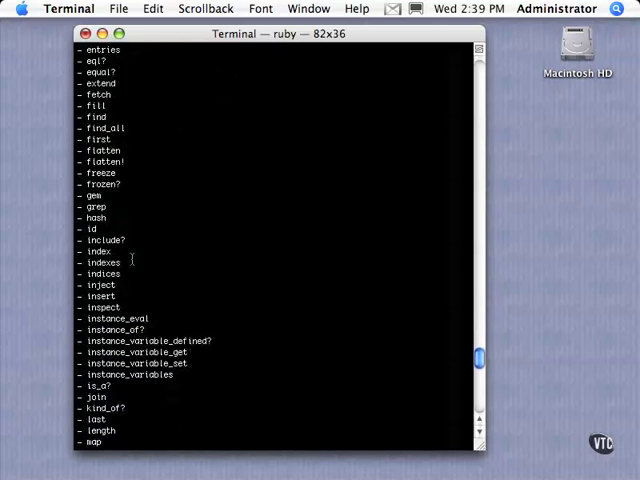
scroll("down", 3)
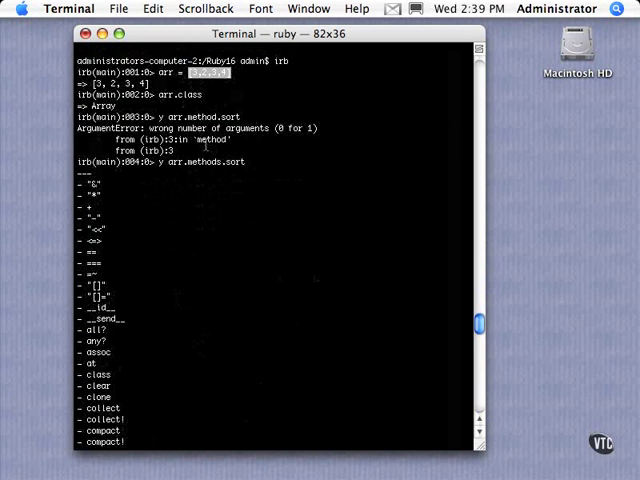
scroll("down", 3)
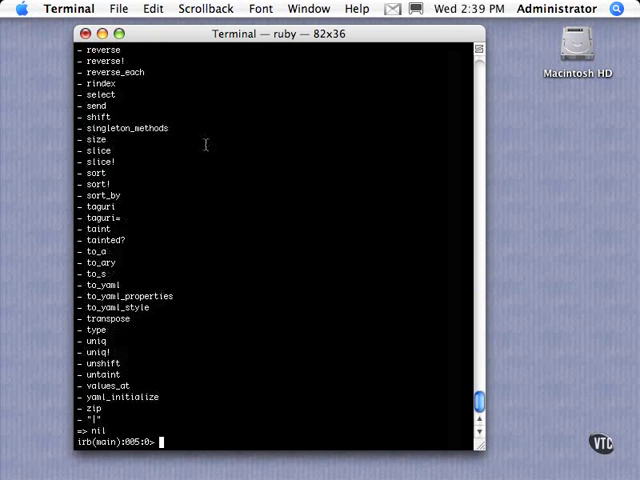
Reassign arr to [3, "this is a string", 43.4, :sym] and evaluate it.
type("arr = [3,2,3,4]")
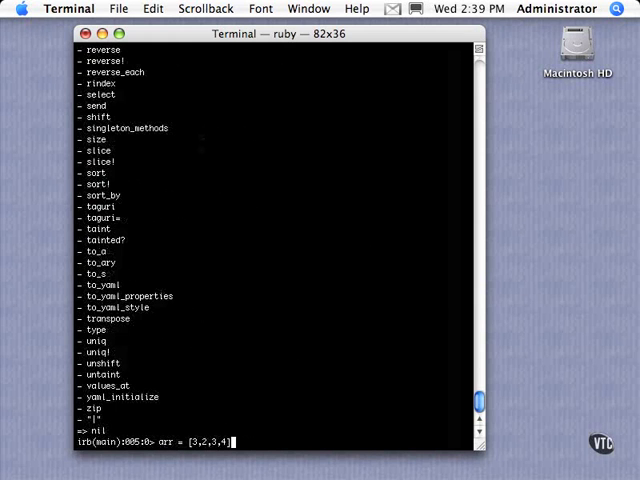
mouse_move(214, 333)
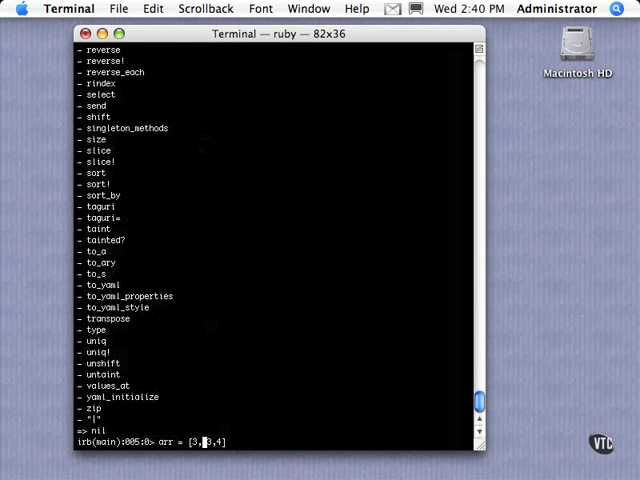
type("\"this is a s")
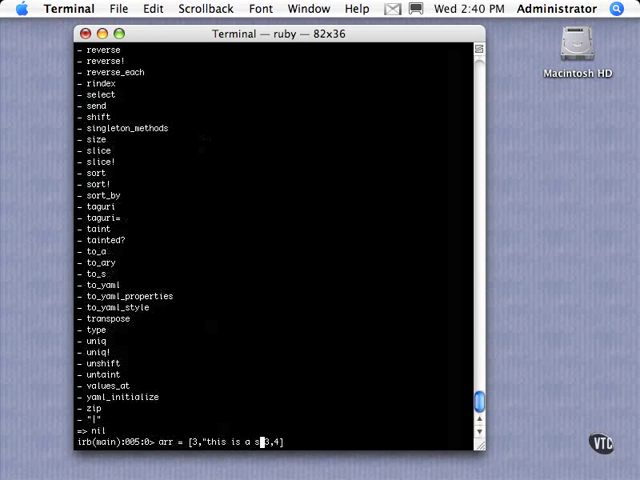
type("tring")
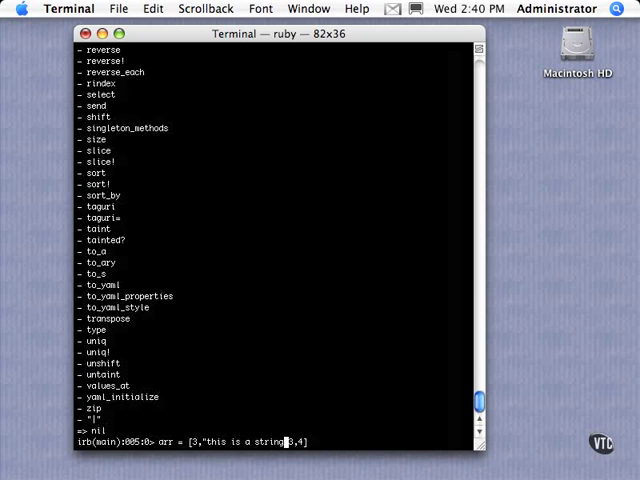
type(",")
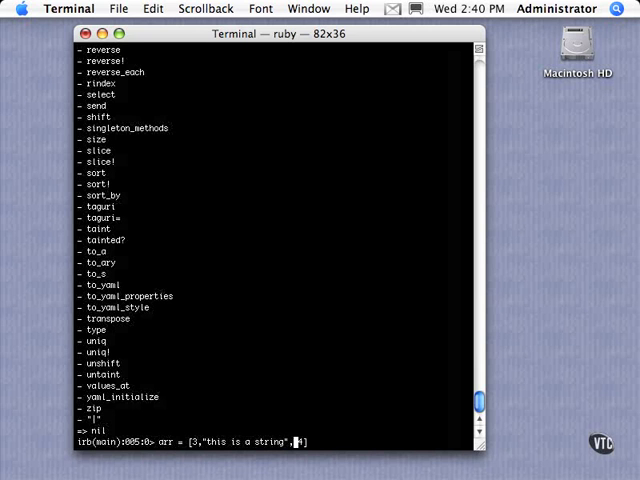
type("43.4,:")
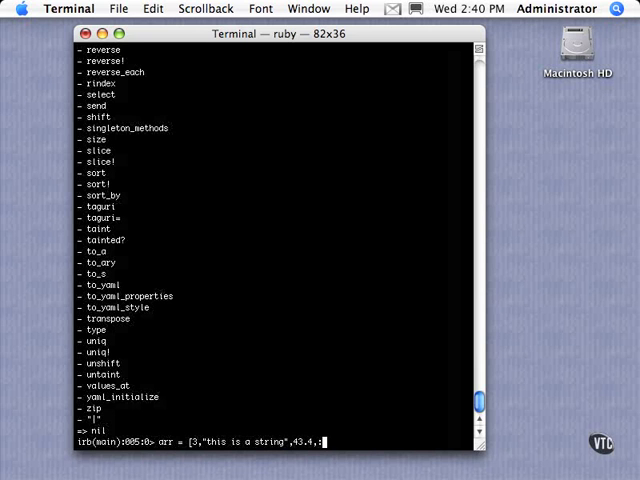
key("Return")
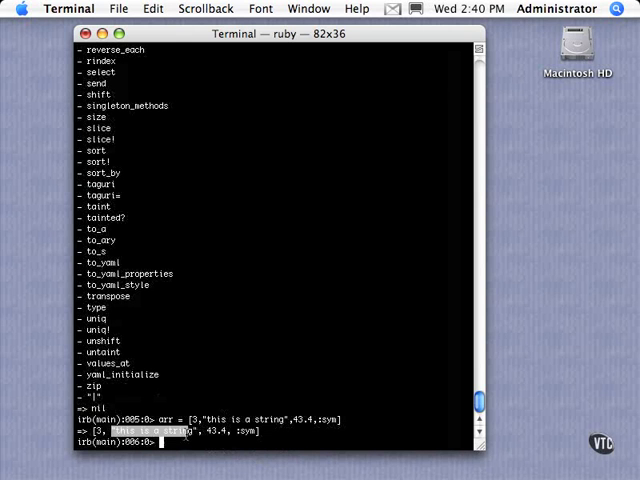
mouse_move(158, 435)
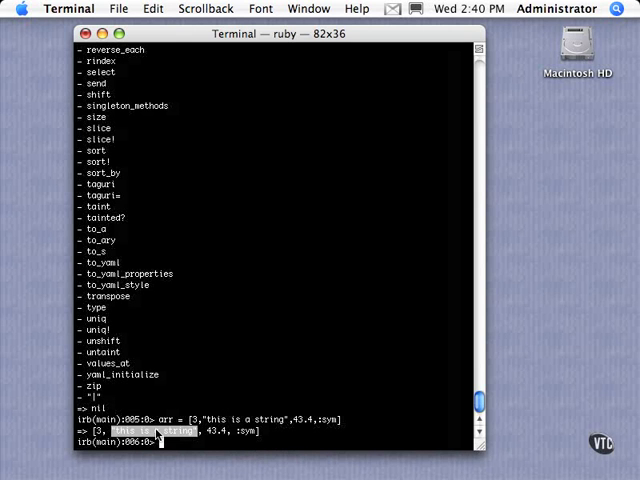
mouse_move(210, 455)
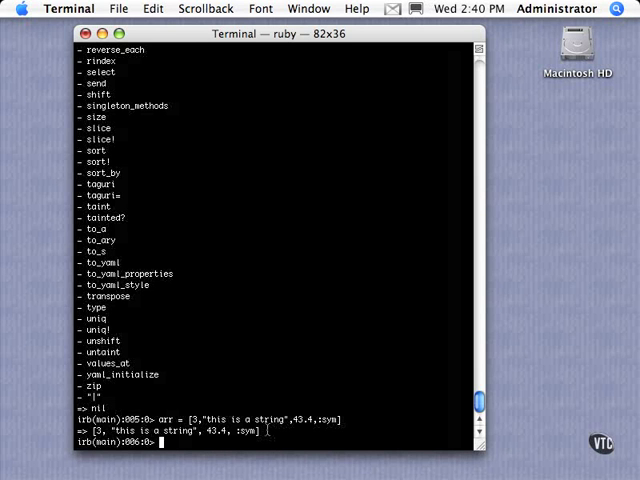
scroll("up", 3)
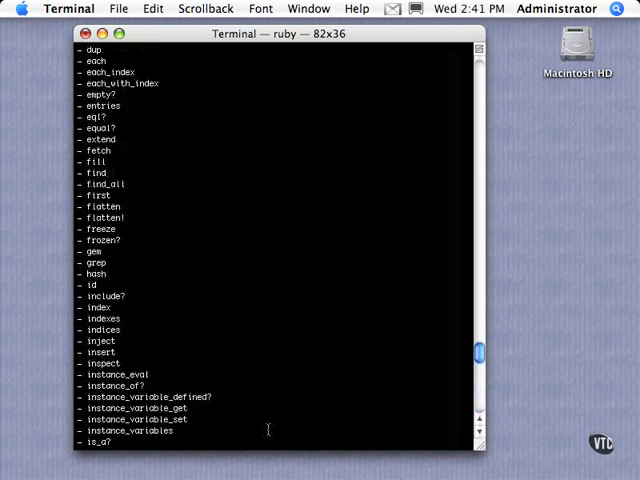
scroll("up", 3)
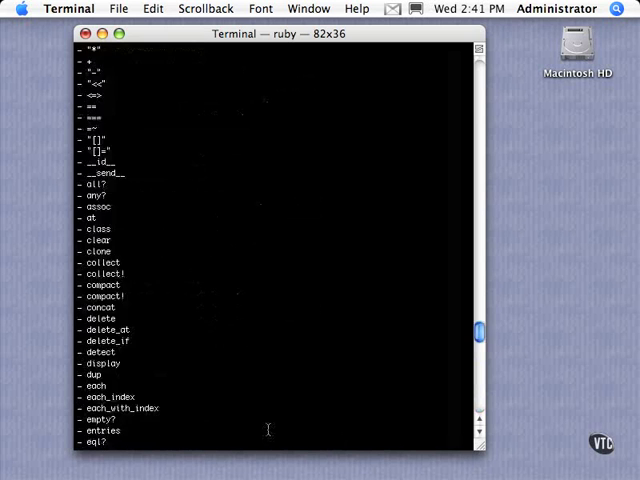